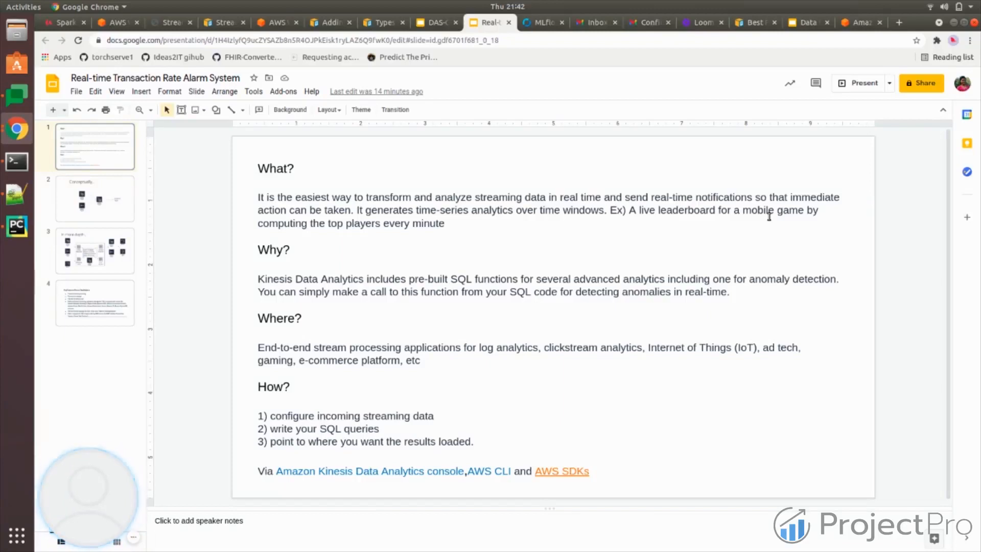
mouse_move(515, 385)
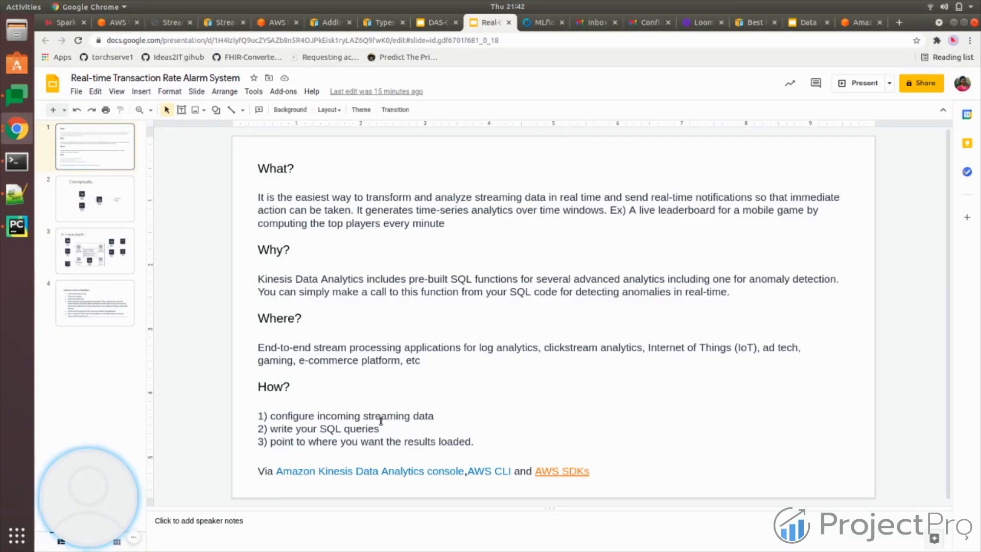
mouse_move(638, 340)
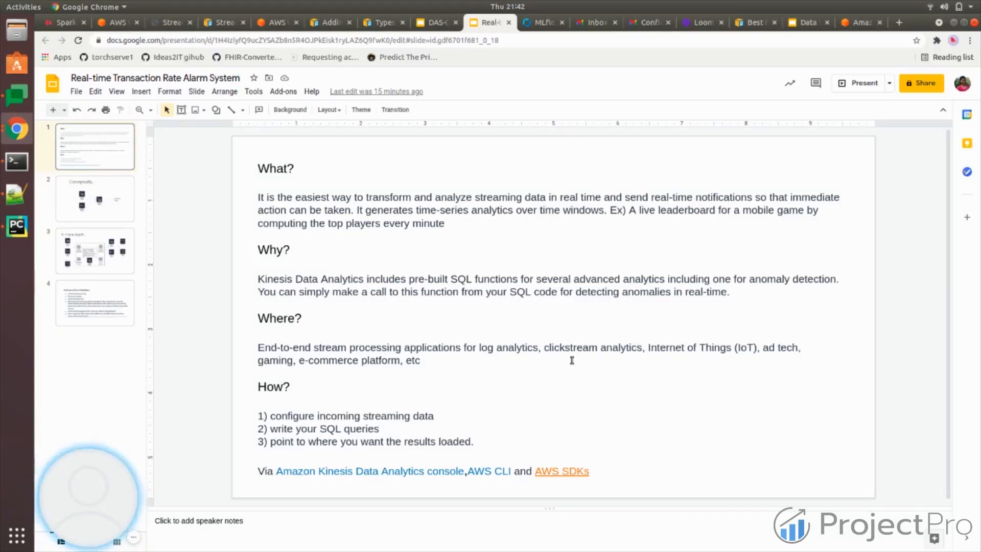
mouse_move(285, 438)
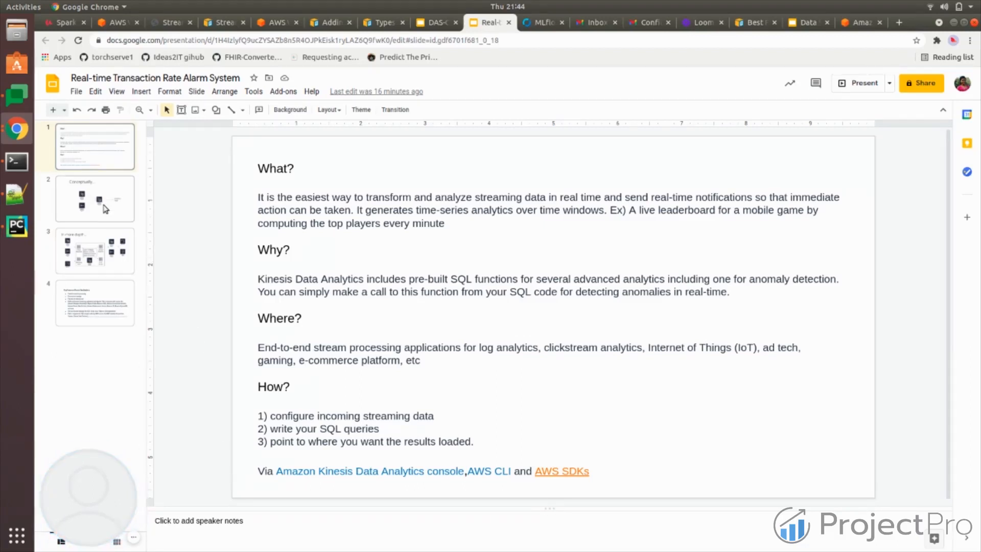
- Show slide 2, the Conceptually diagram of Data Streams and Firehose feeding Kinesis Data Analytics
left_click(94, 198)
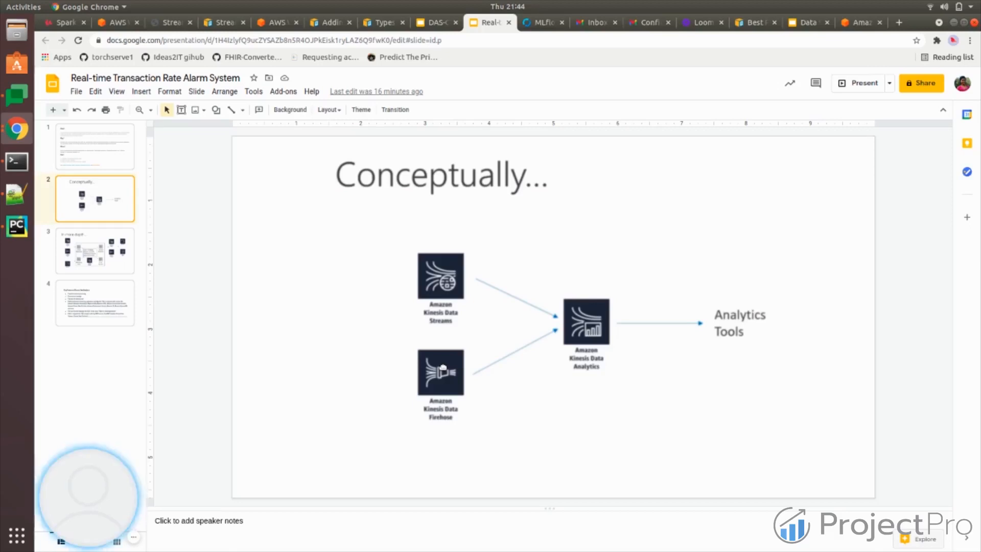
mouse_move(459, 284)
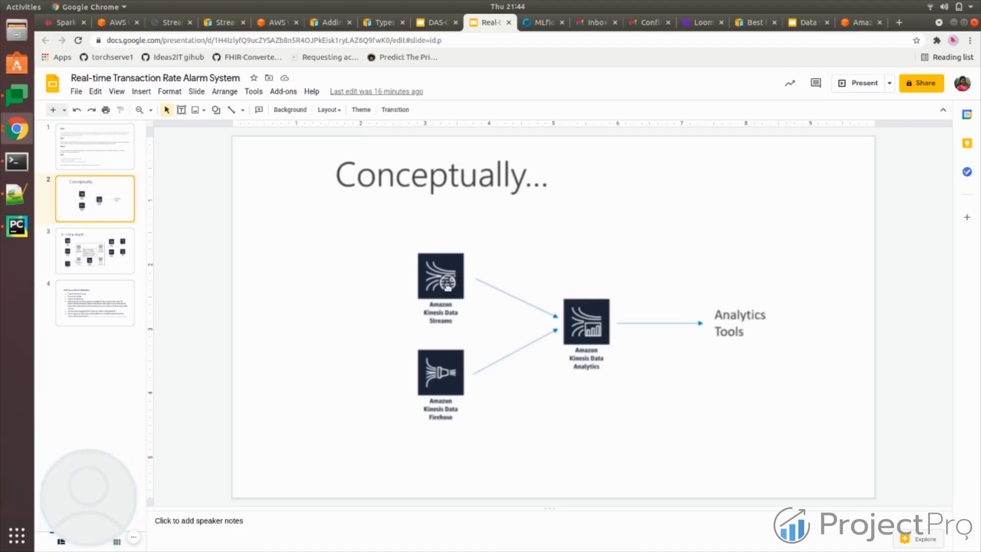
mouse_move(576, 332)
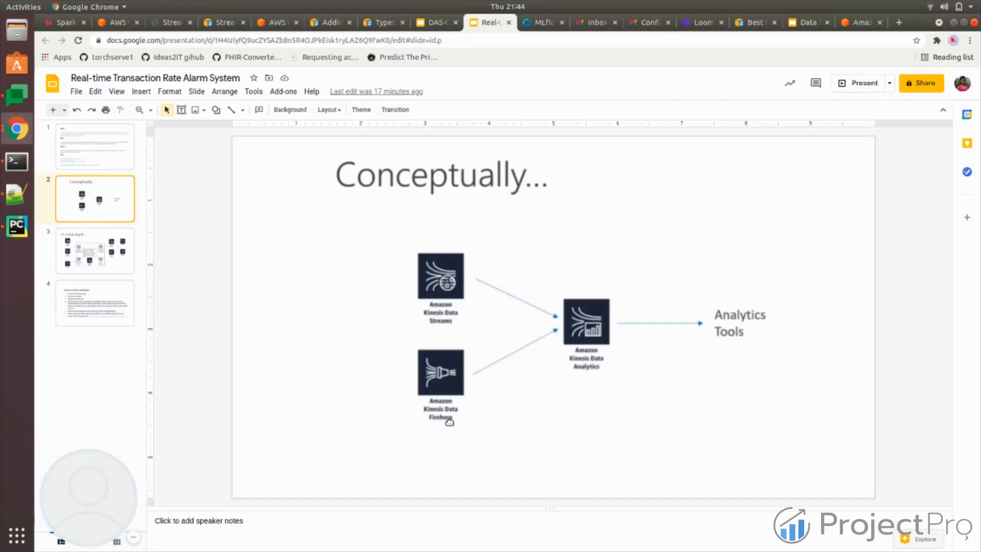
mouse_move(455, 378)
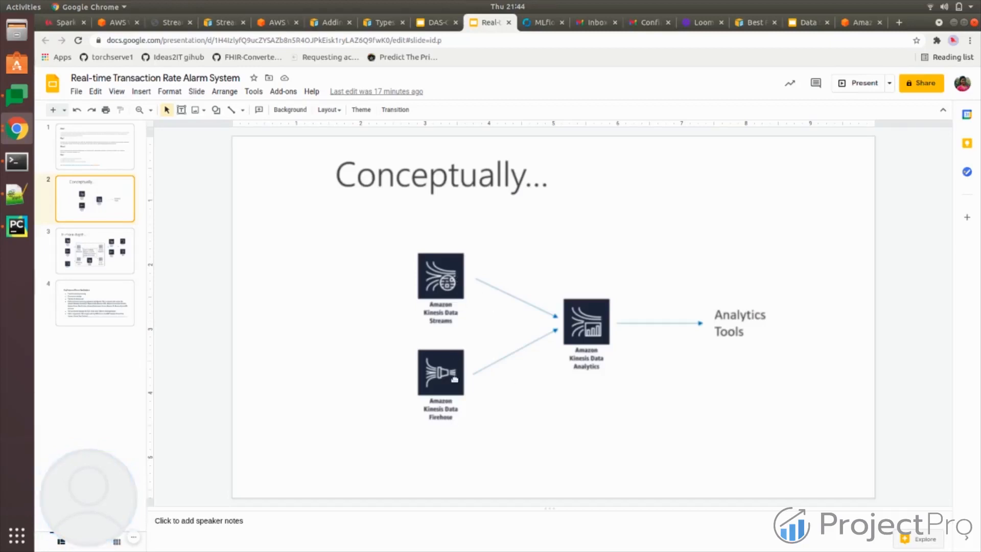
mouse_move(563, 318)
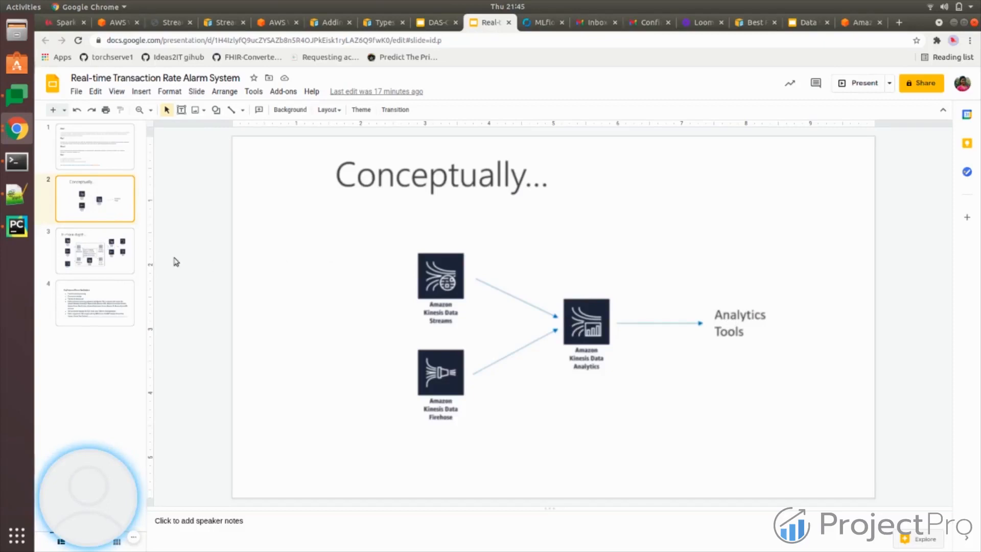
- Show slide 3, the In more depth diagram of input streams, reference table, SQL query and outputs
left_click(96, 251)
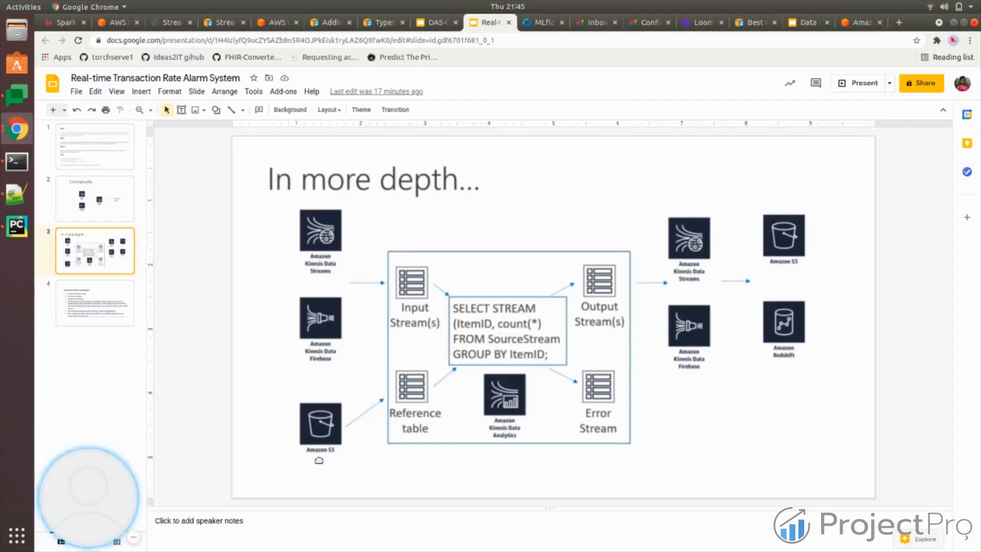
mouse_move(333, 337)
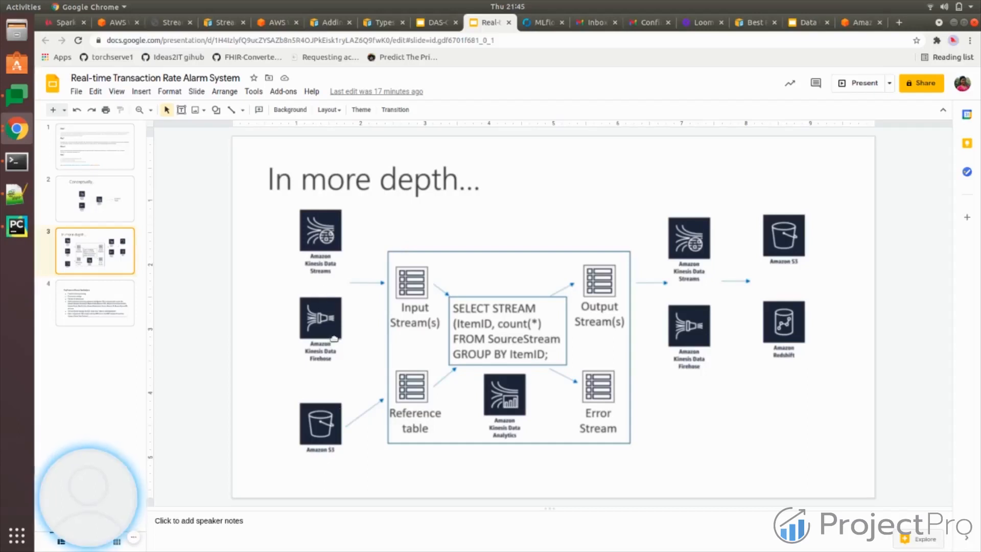
mouse_move(359, 441)
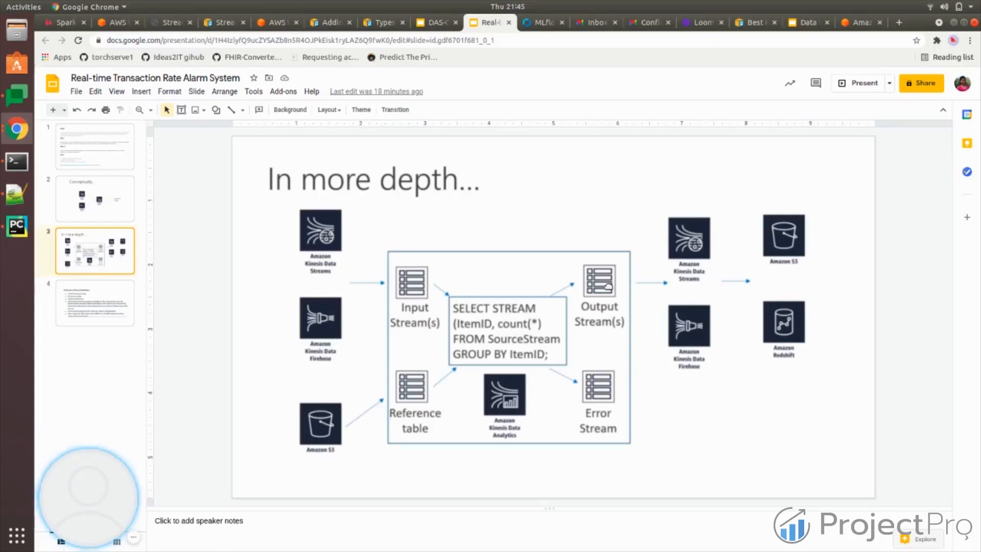
mouse_move(695, 247)
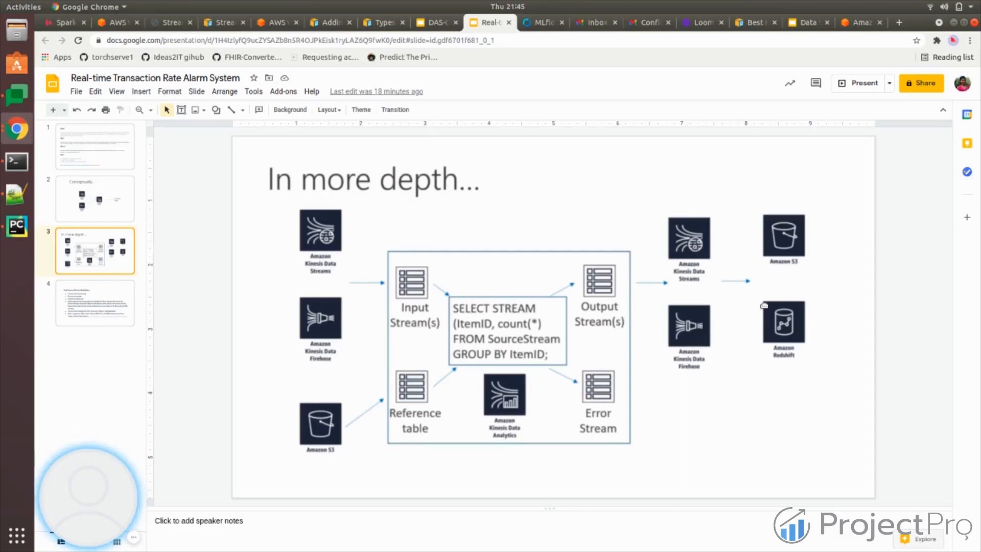
mouse_move(797, 240)
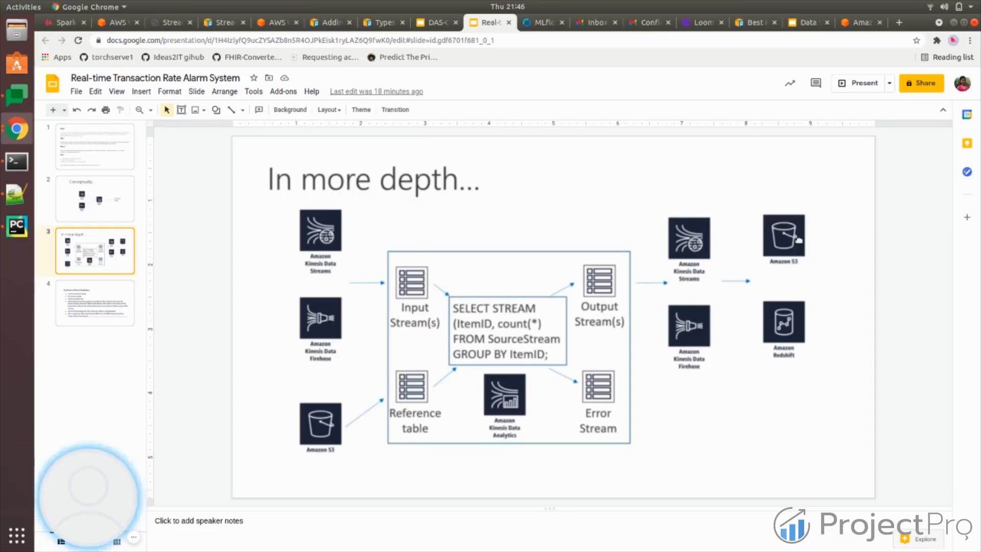
mouse_move(761, 331)
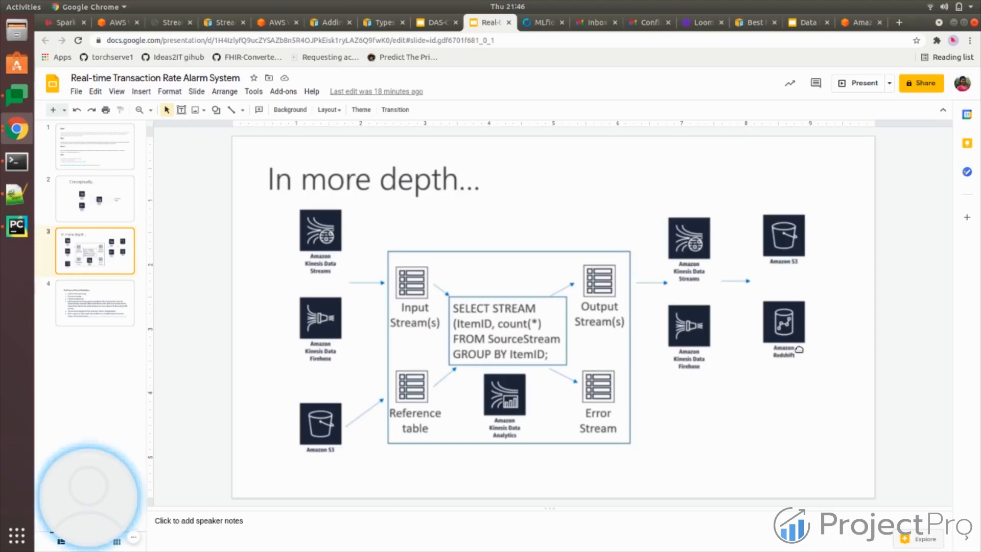
mouse_move(547, 370)
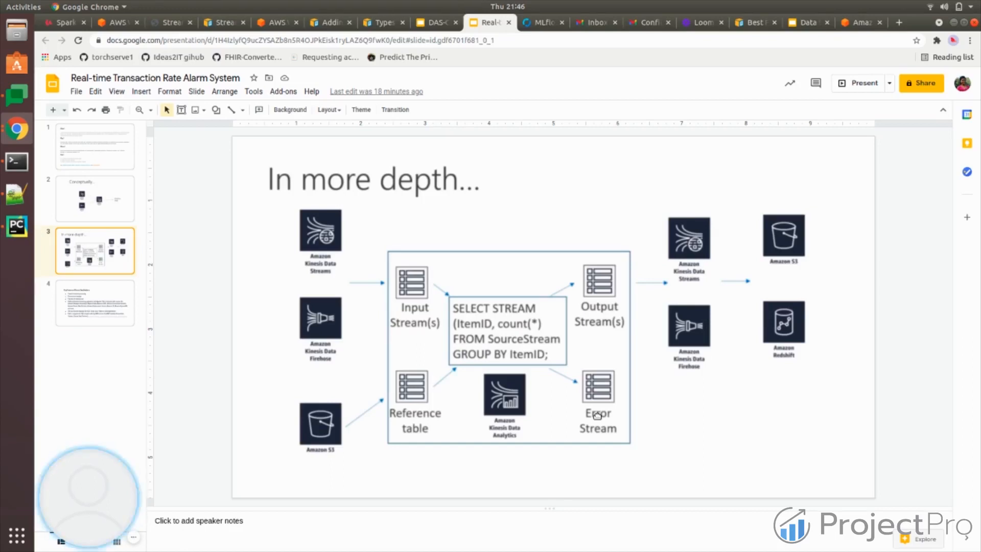
mouse_move(665, 384)
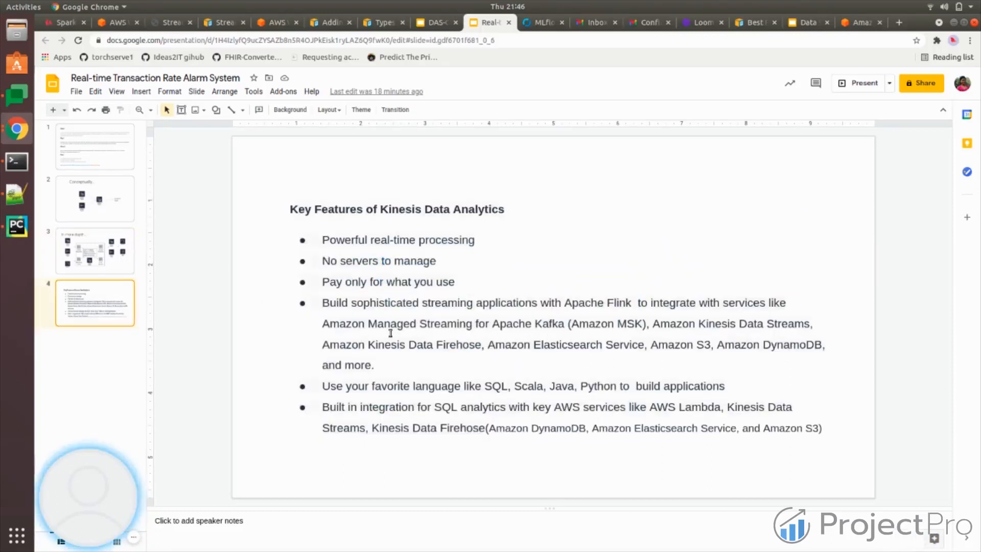
mouse_move(343, 238)
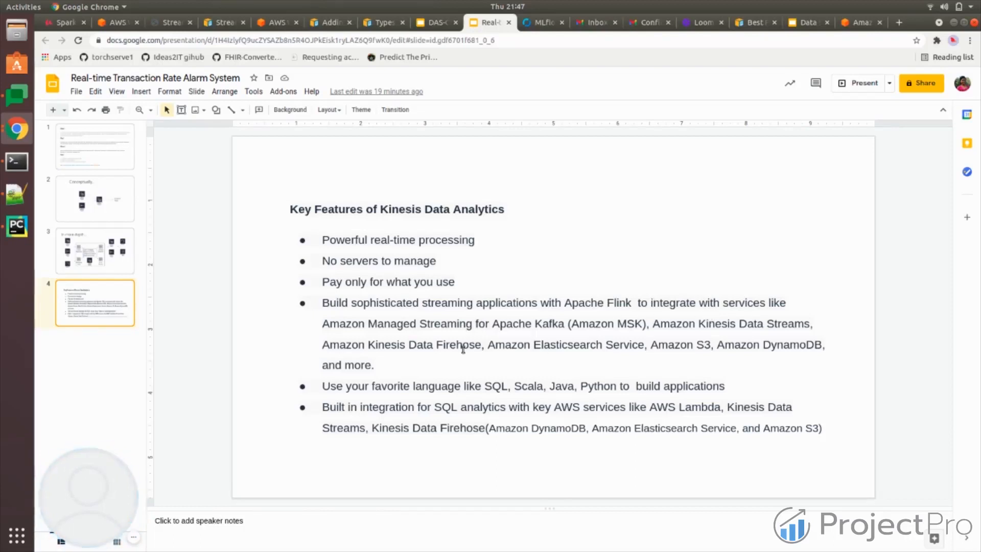
mouse_move(407, 382)
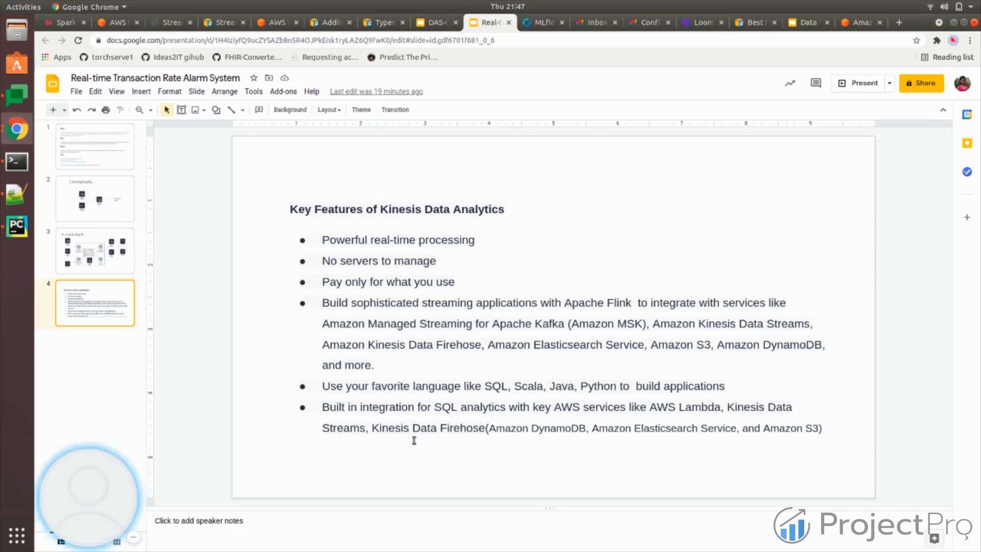
mouse_move(551, 406)
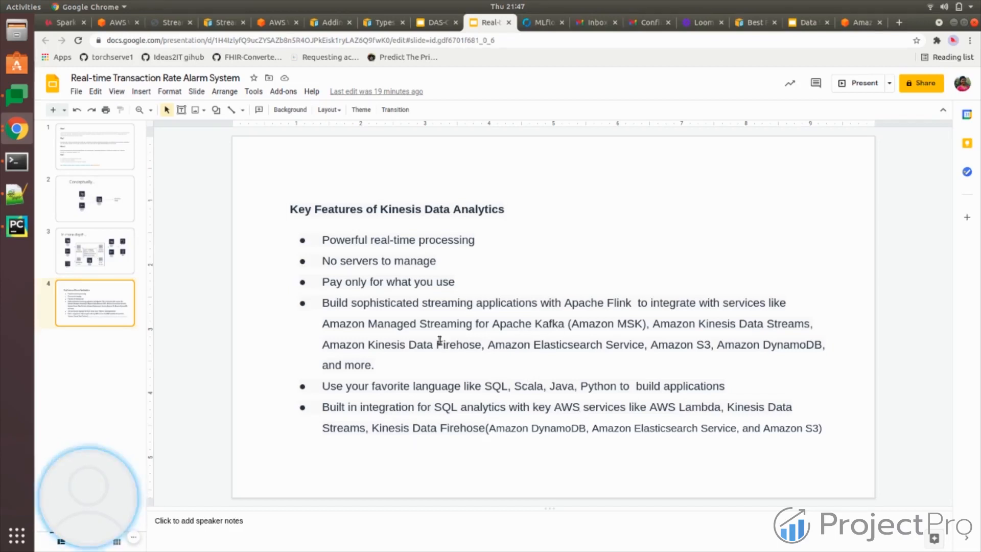
mouse_move(518, 349)
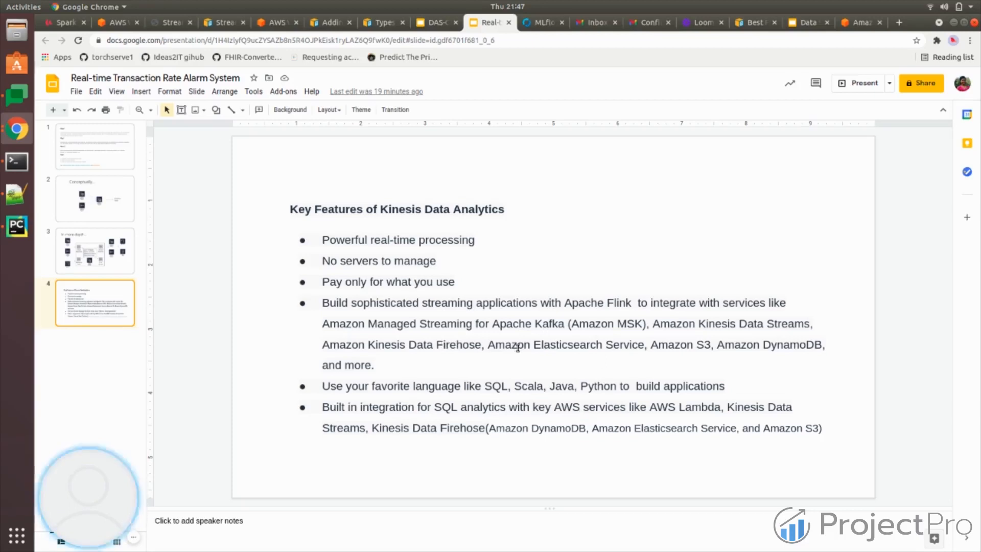